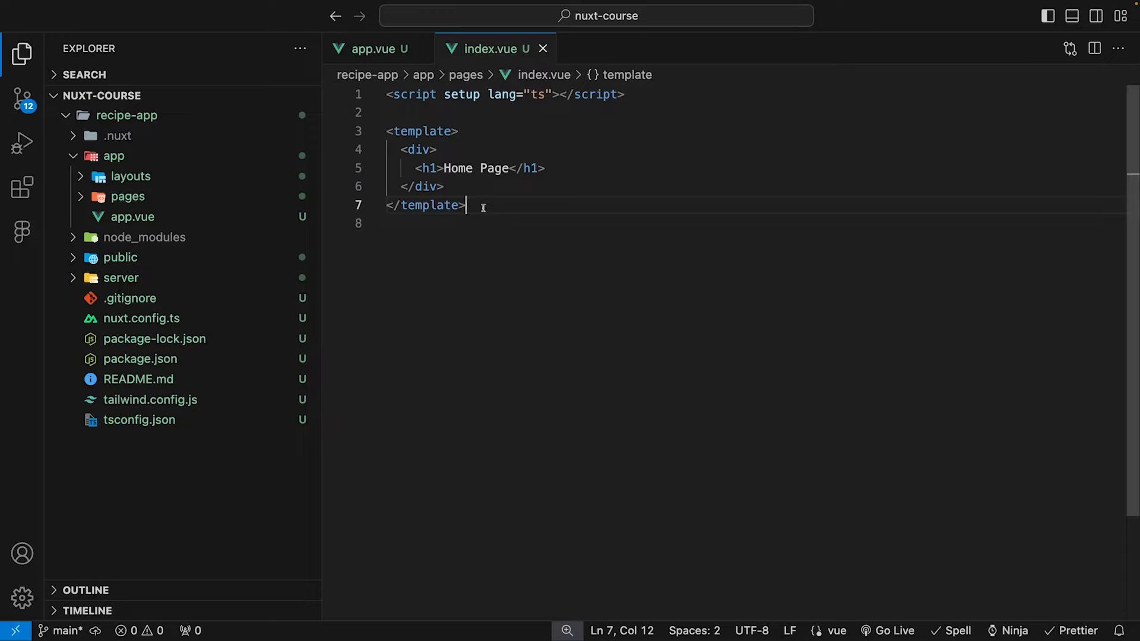
mouse_move(470, 204)
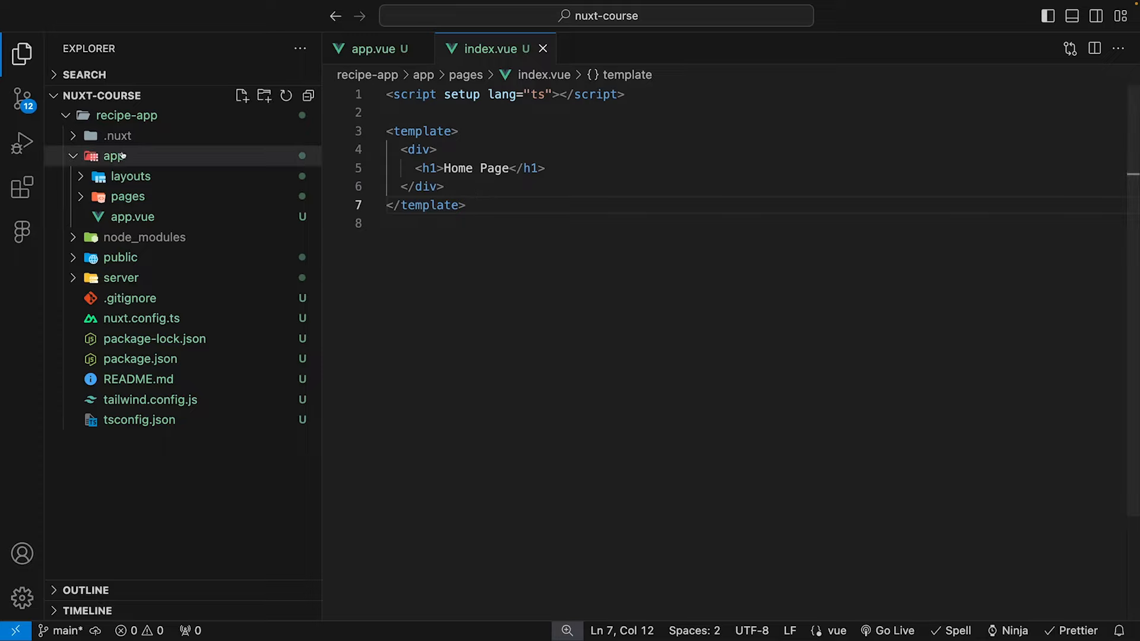
mouse_move(114, 155)
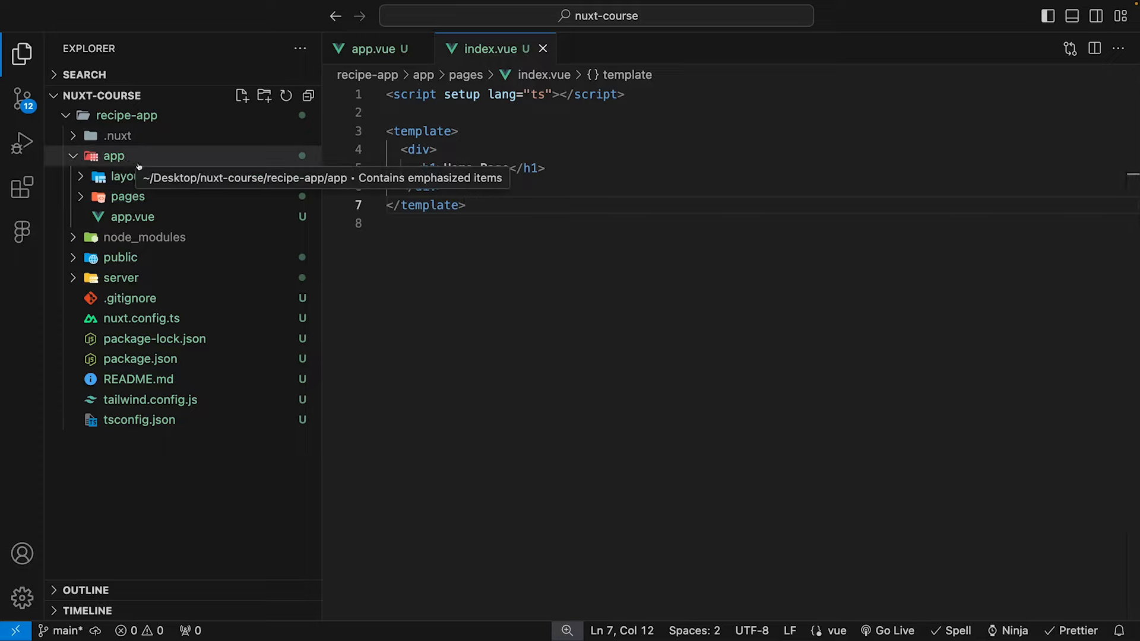
Add a components folder inside the app directory, next to layouts and pages
left_click(114, 155)
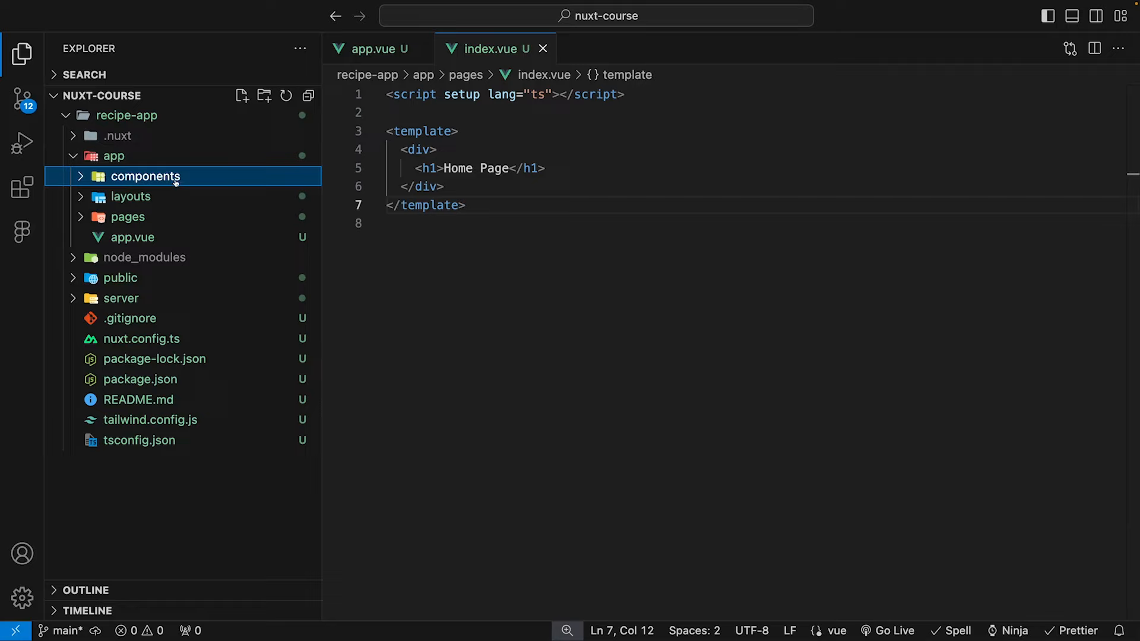
Create the BaseNavigation.vue file in the components folder and open it
left_click(242, 95)
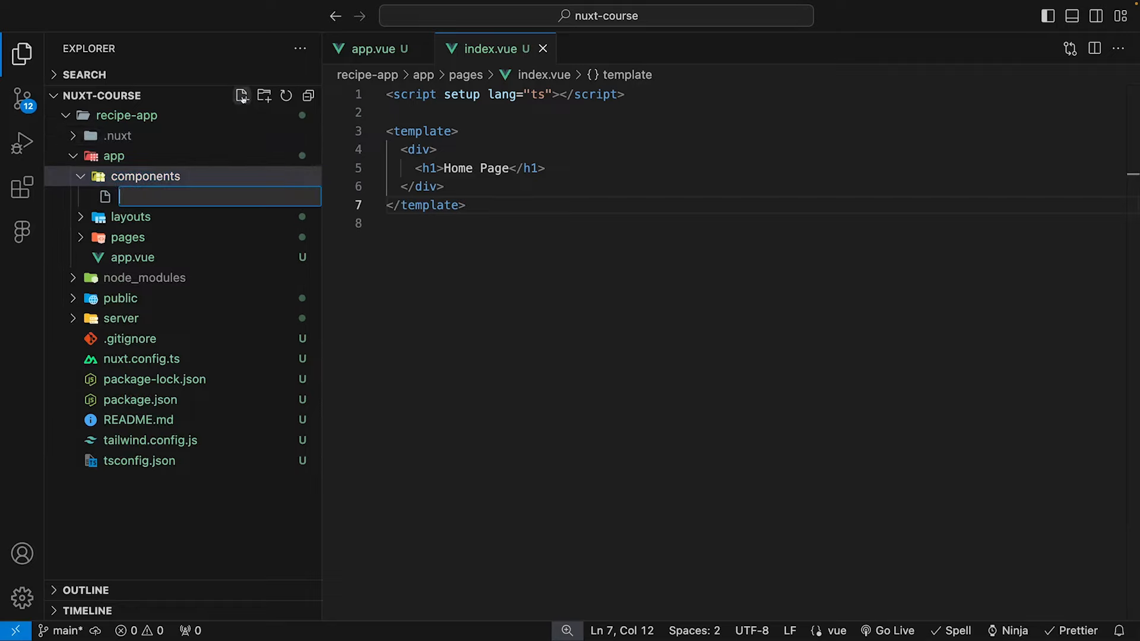
type("BaseNavigation")
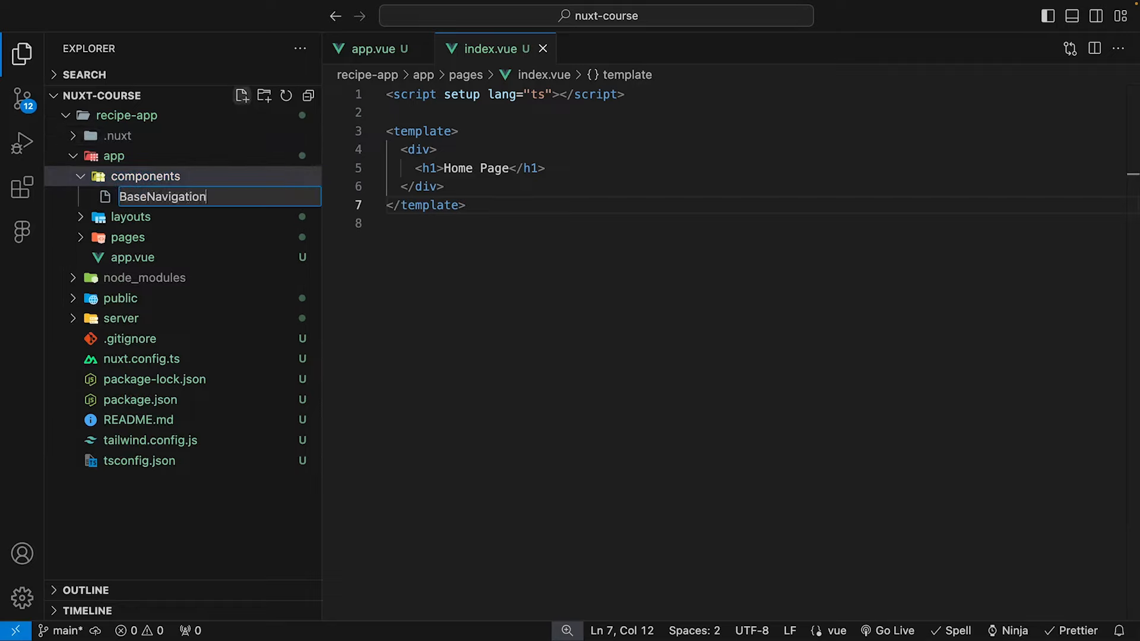
key("Enter")
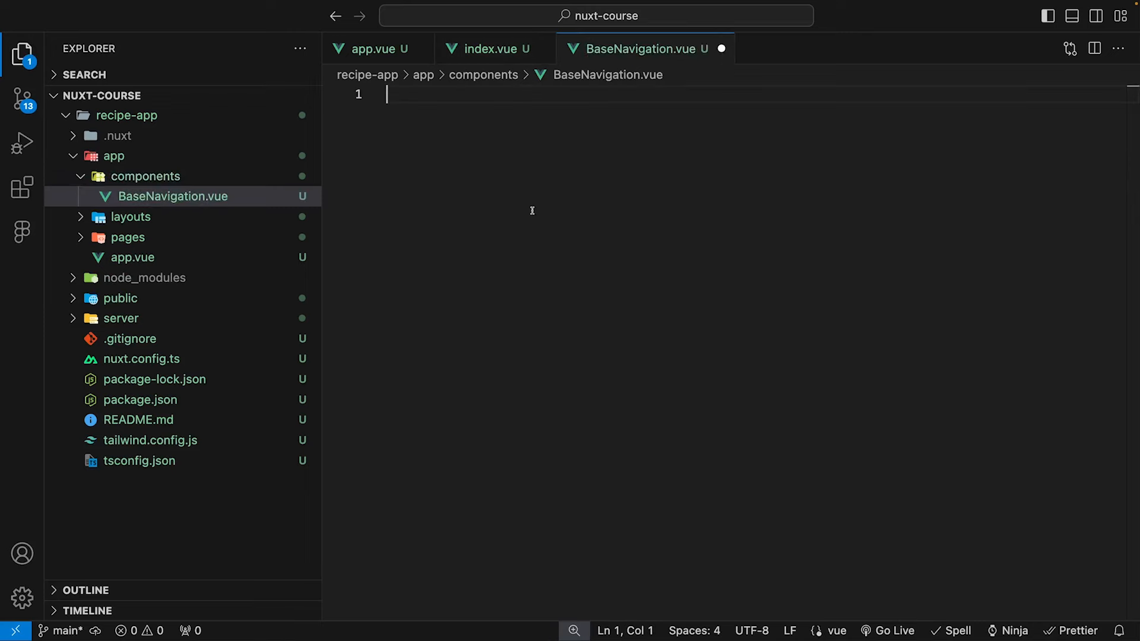
type("v")
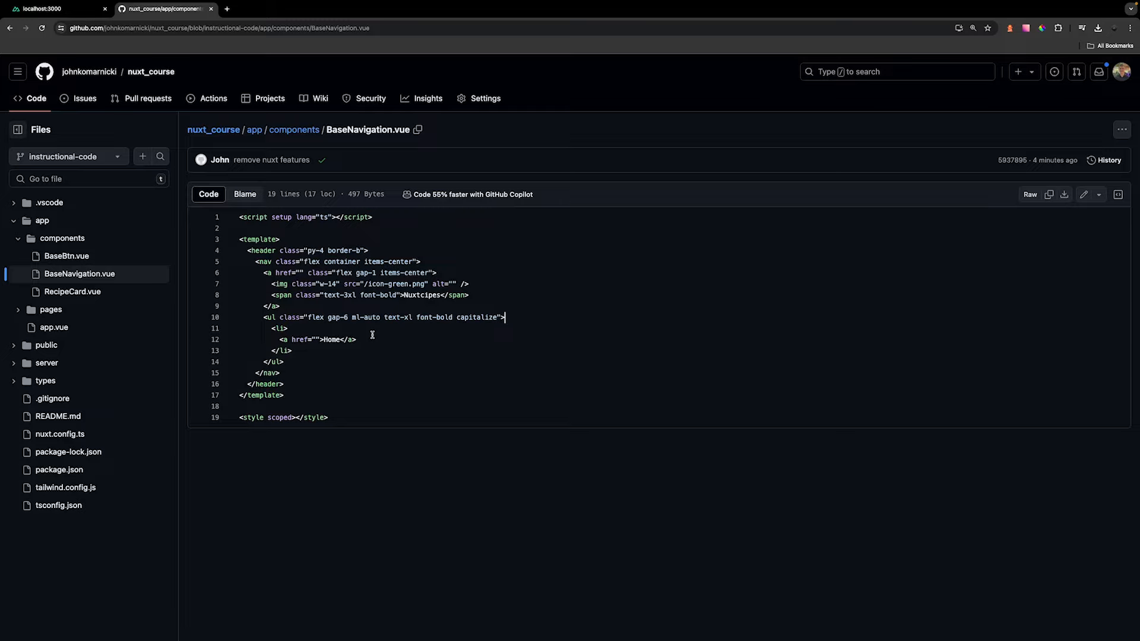
mouse_move(274, 266)
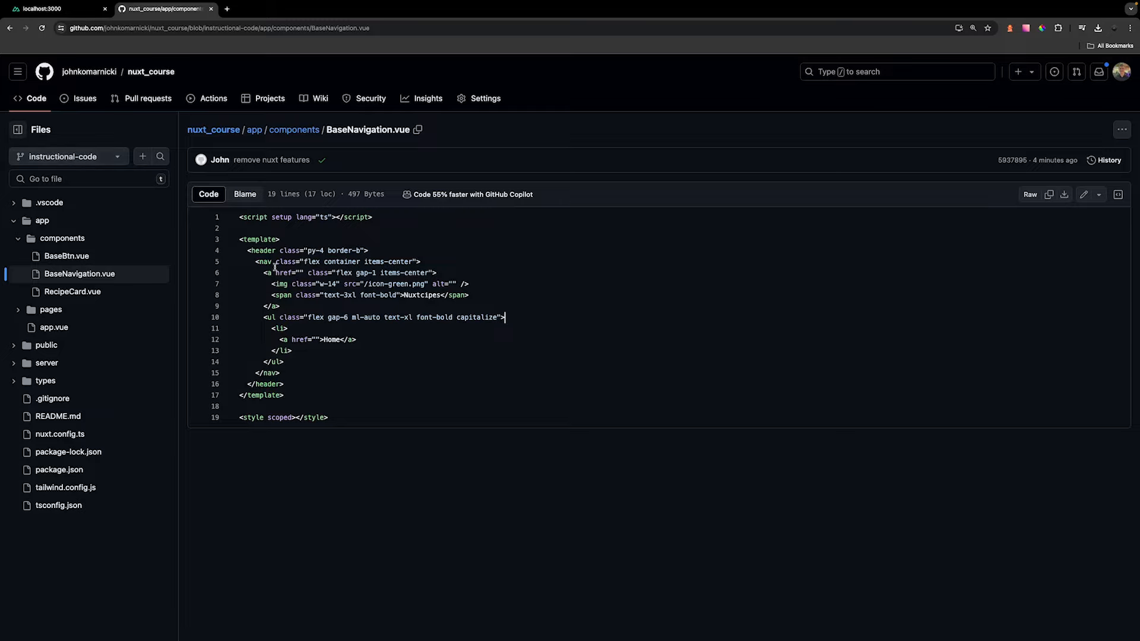
mouse_move(376, 334)
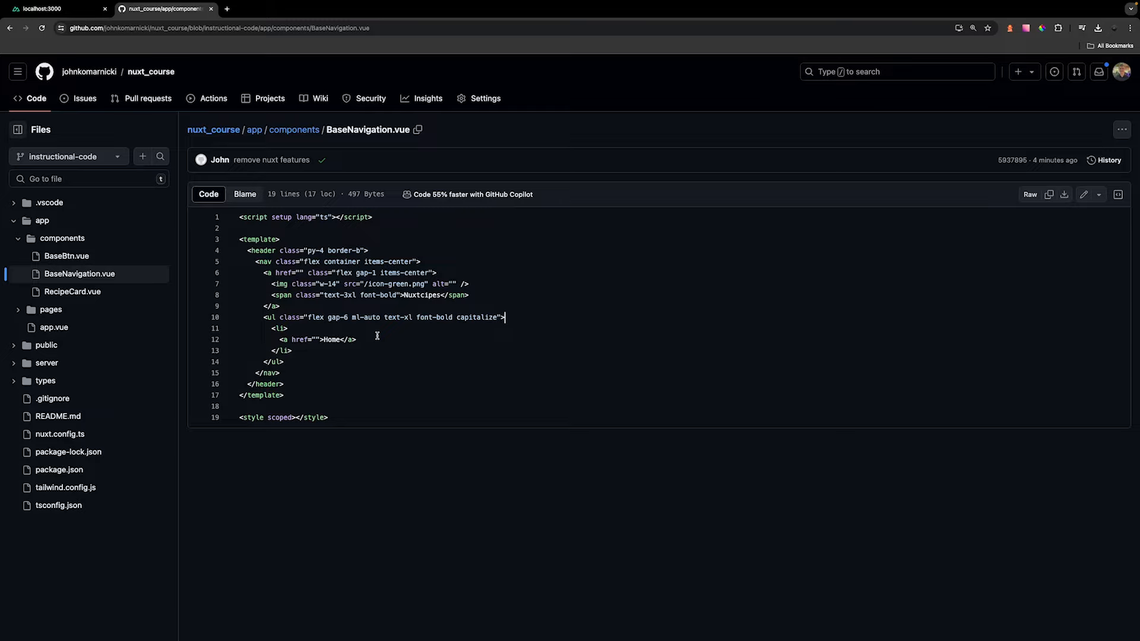
mouse_move(372, 333)
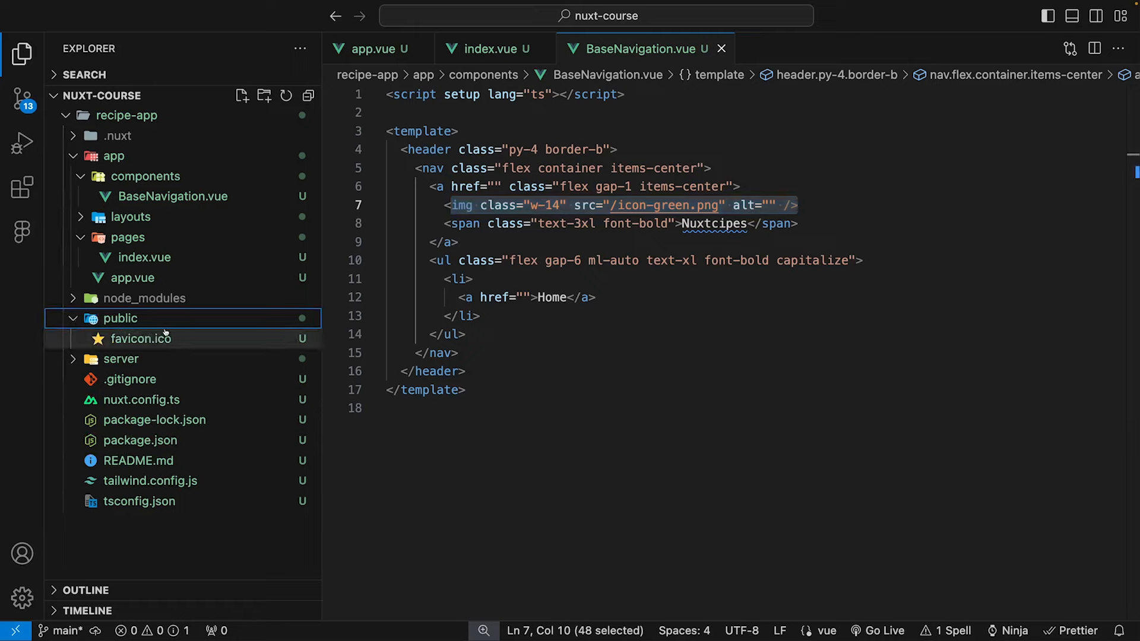
mouse_move(146, 339)
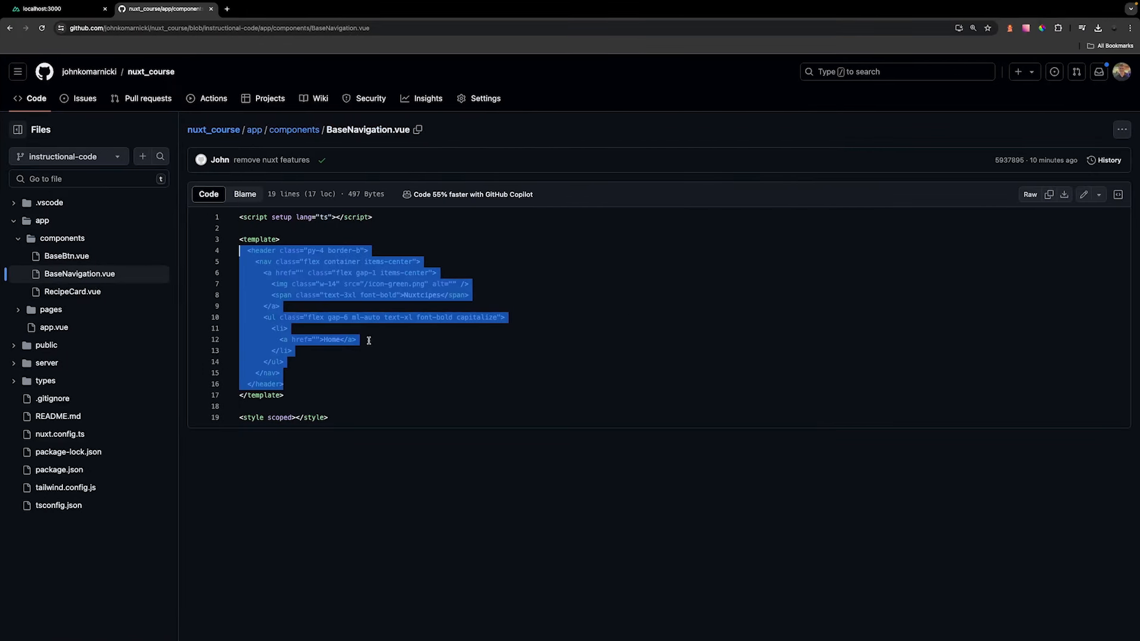
Open public/icon-green.png in the GitHub repository and download its raw file
left_click(46, 344)
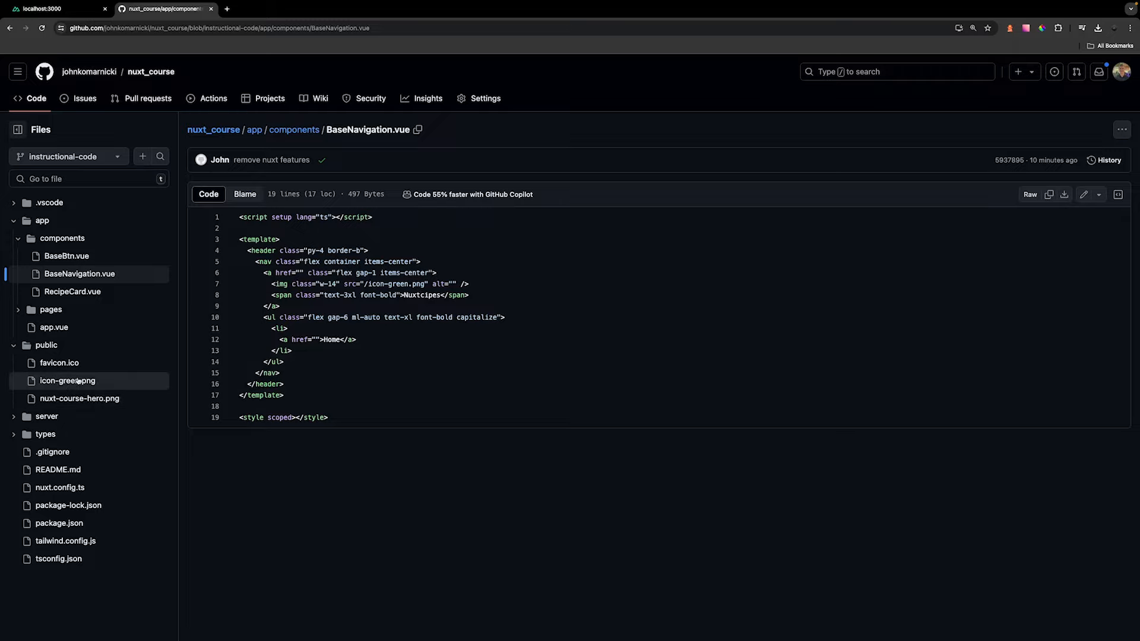
left_click(67, 380)
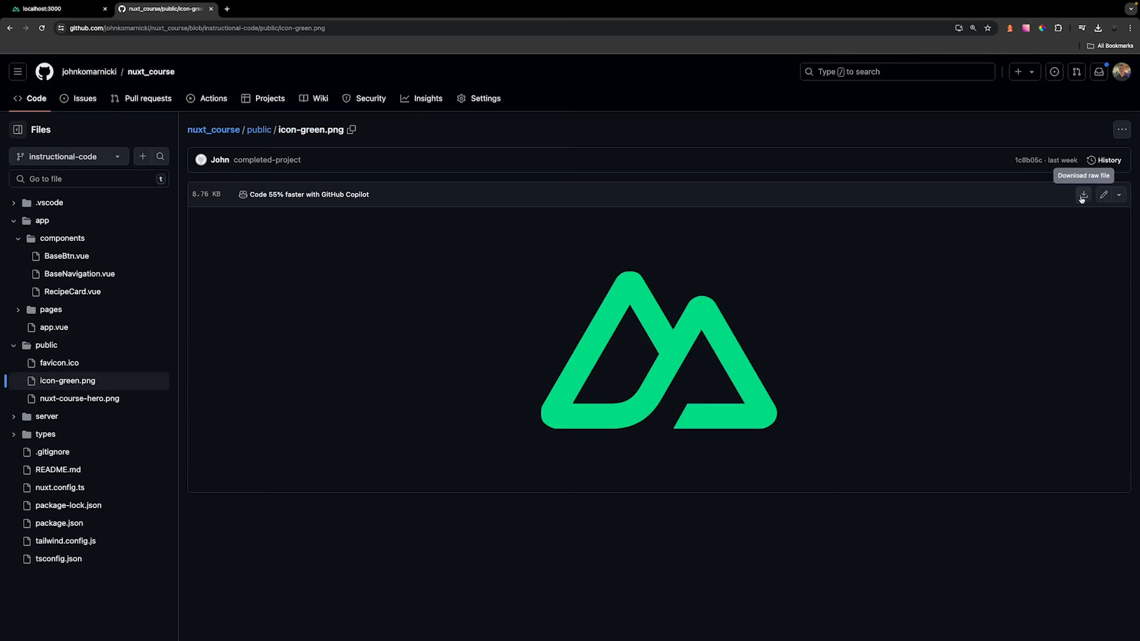
left_click(1082, 195)
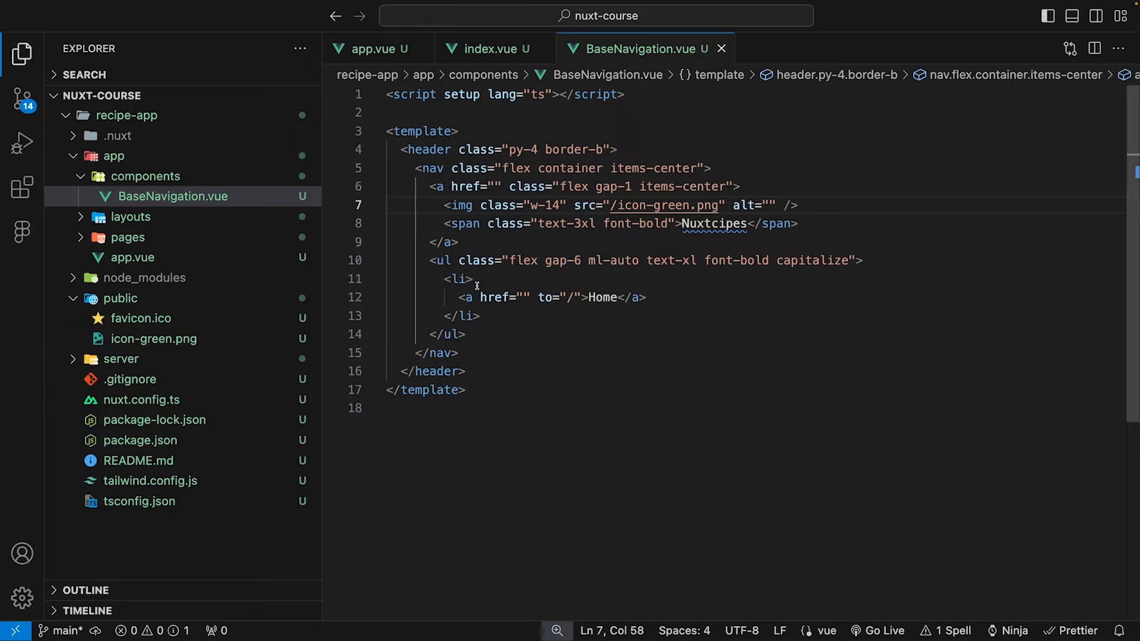
mouse_move(588, 274)
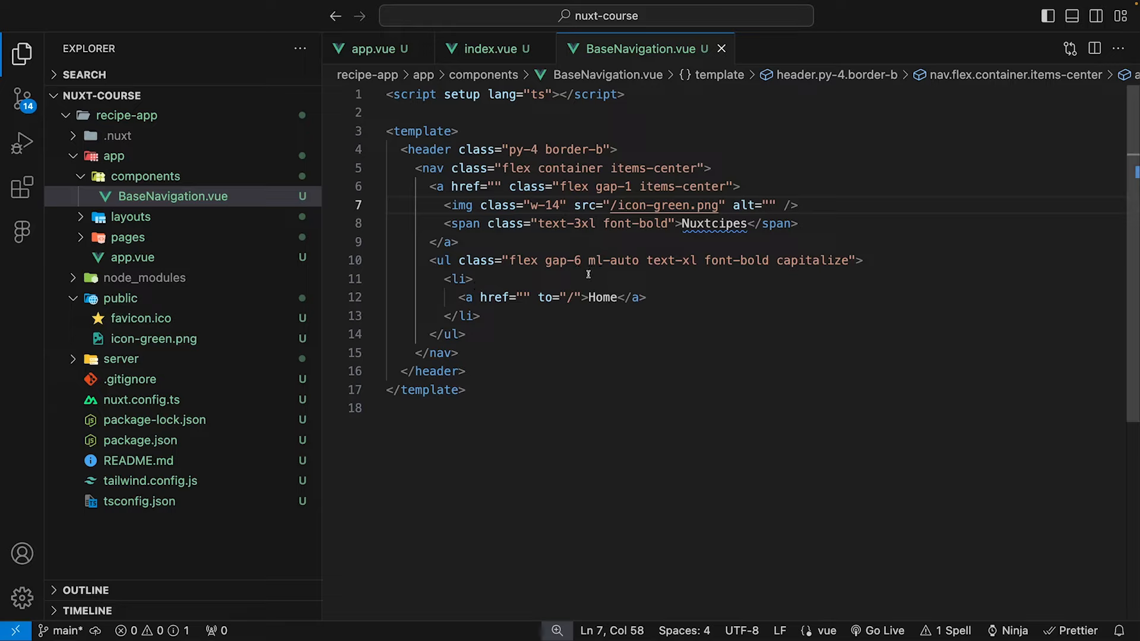
mouse_move(621, 263)
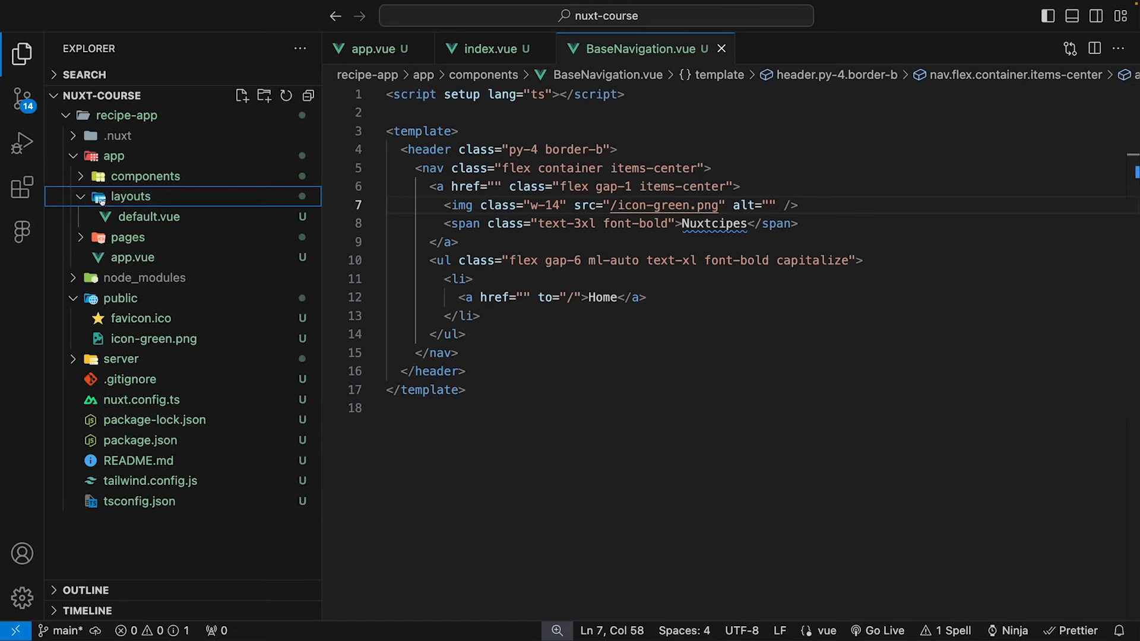
In layouts/default.vue, replace the Default Layout heading with <BaseNavigation /> above <slot />
left_click(148, 217)
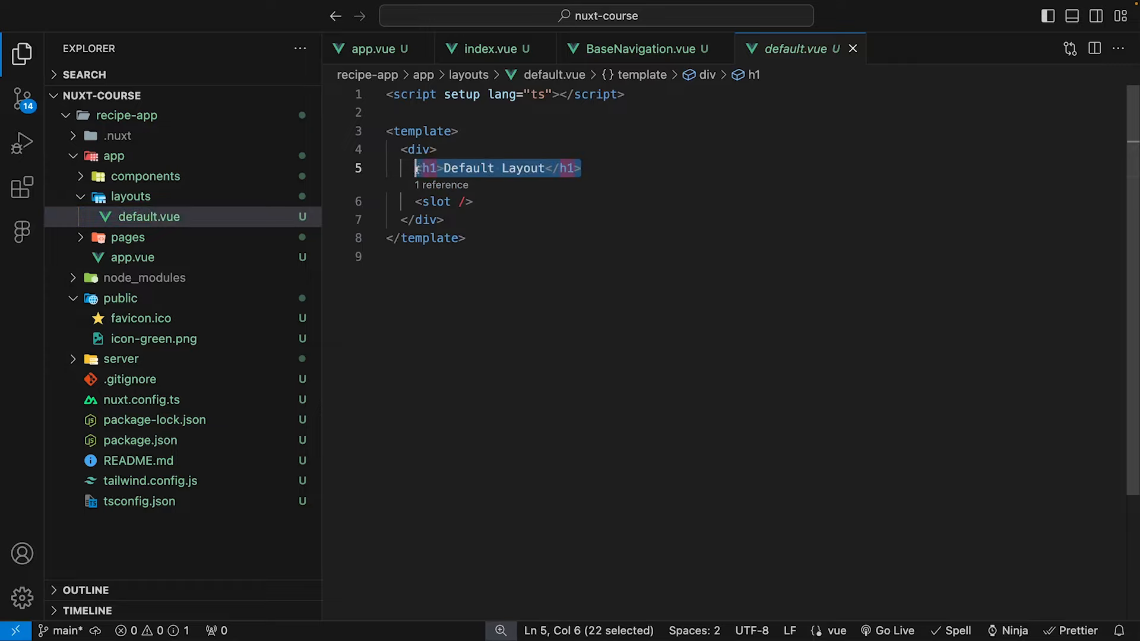
key("Delete")
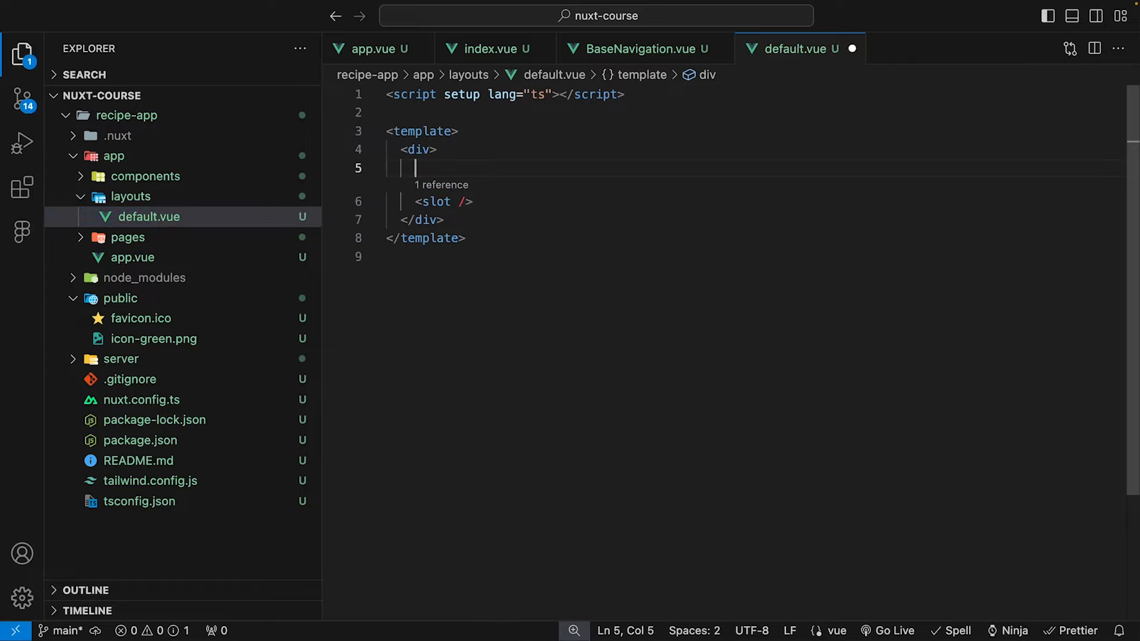
mouse_move(629, 142)
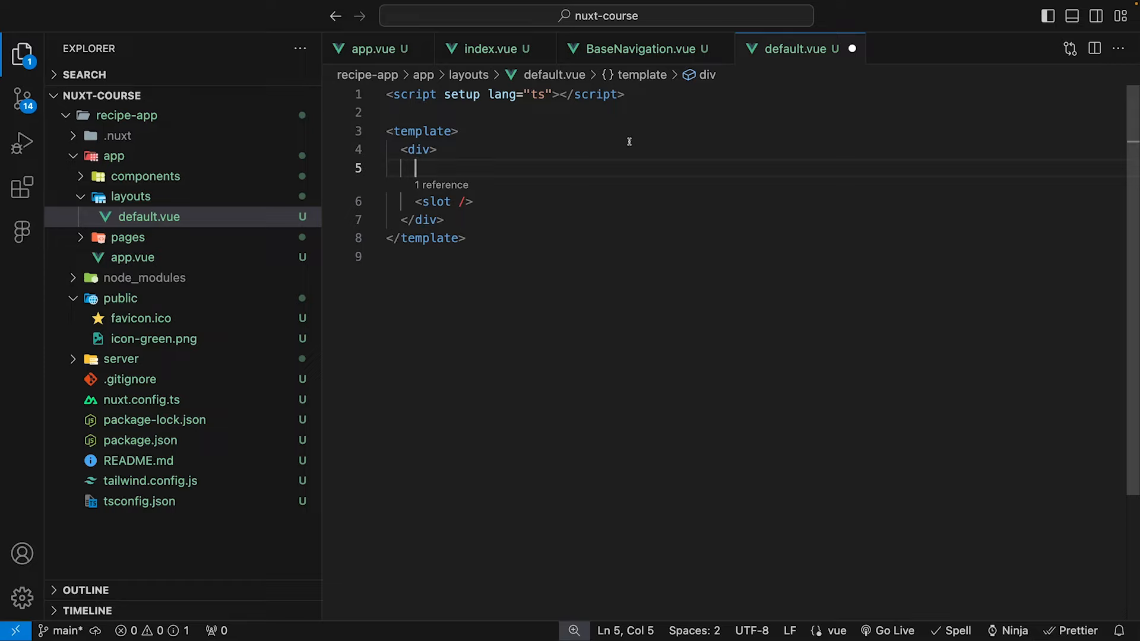
mouse_move(576, 159)
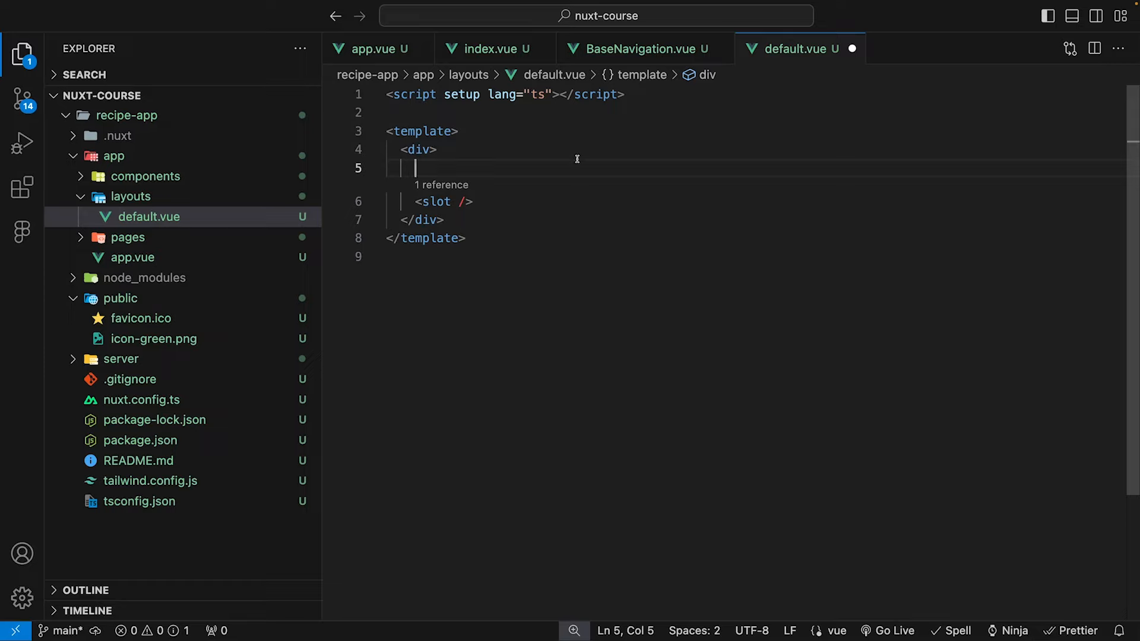
type("<BaseNavigation")
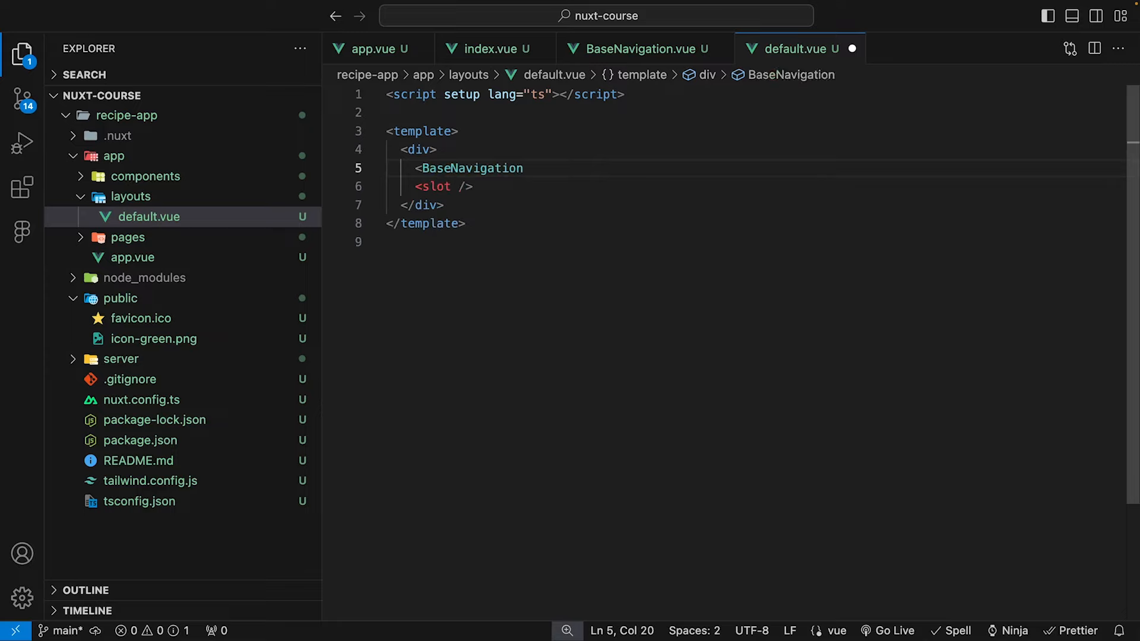
type("/>")
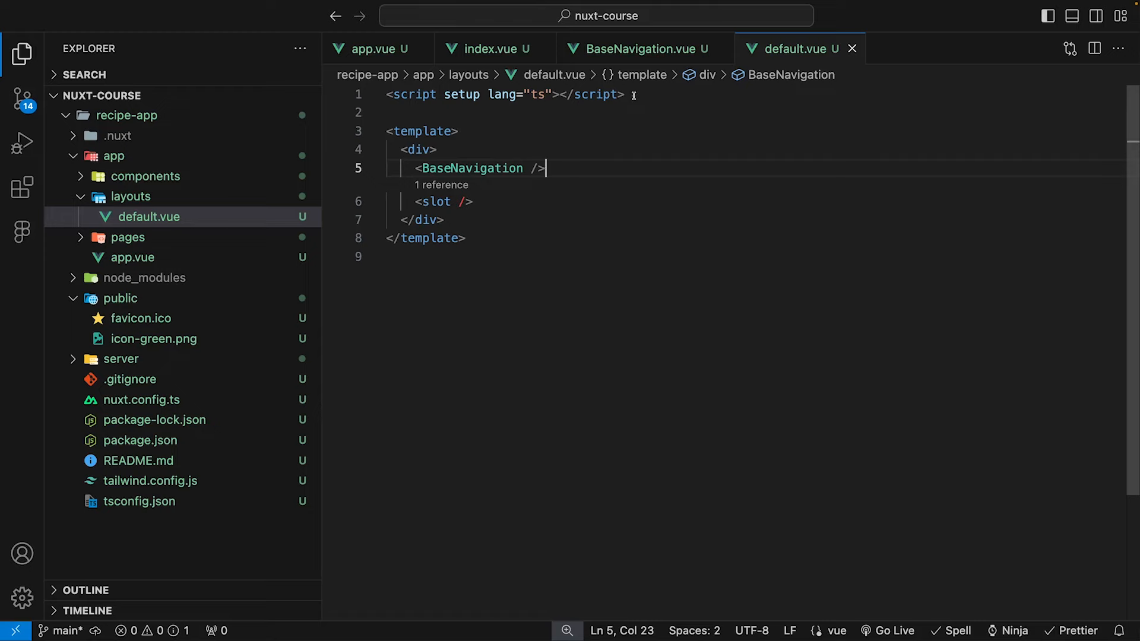
left_click(372, 49)
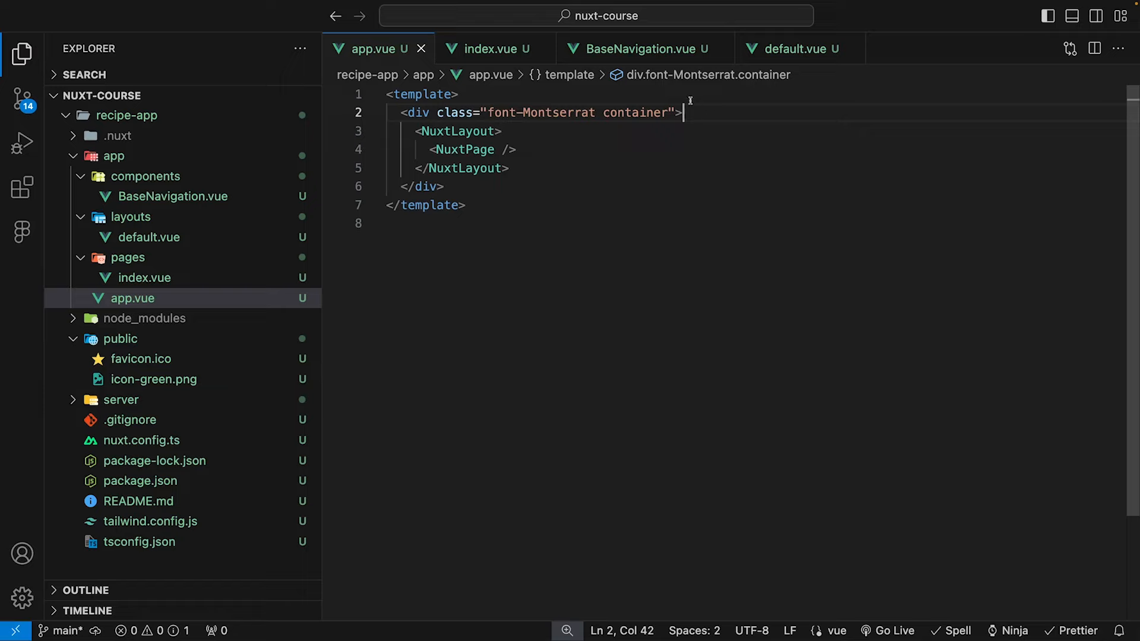
mouse_move(627, 113)
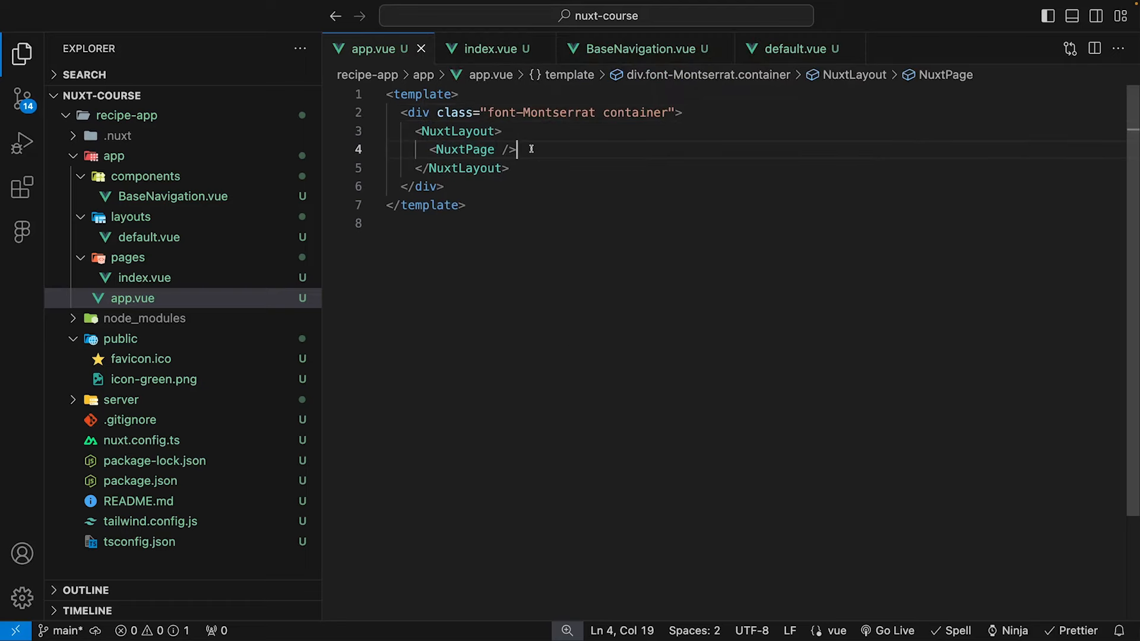
mouse_move(642, 113)
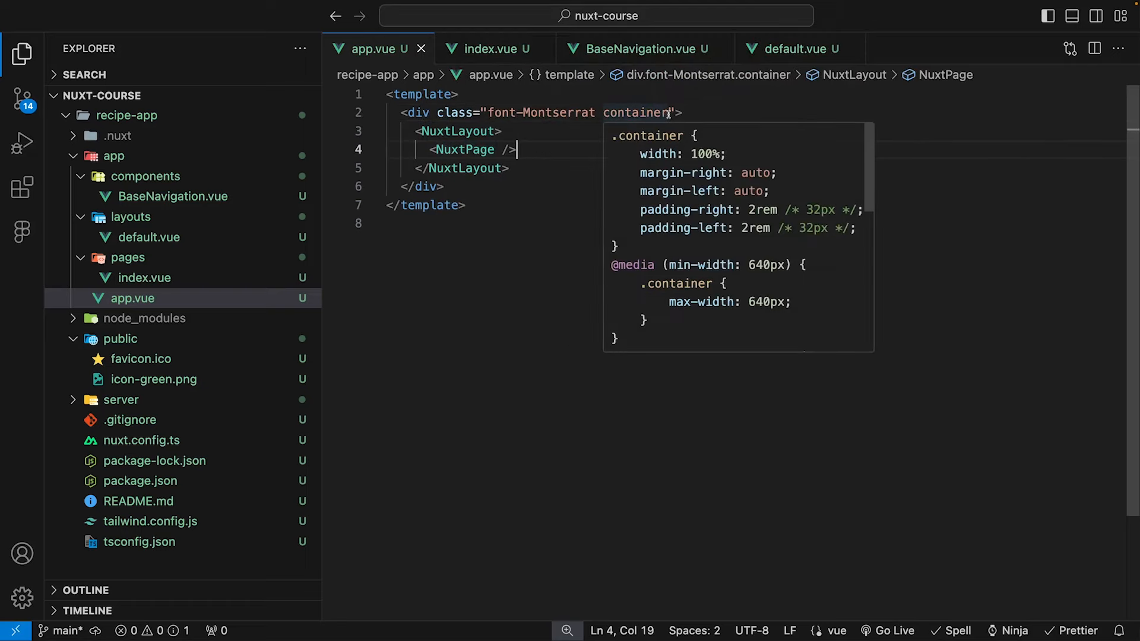